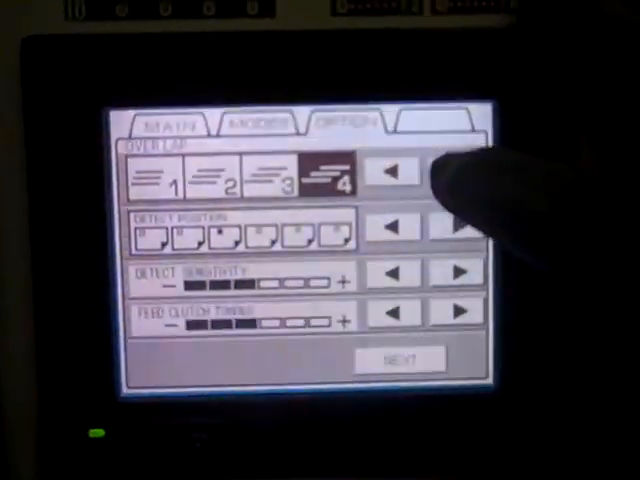
# Lower the OVERLAP setting on the OPTION tab from 4 to 2
pyautogui.click(396, 171)
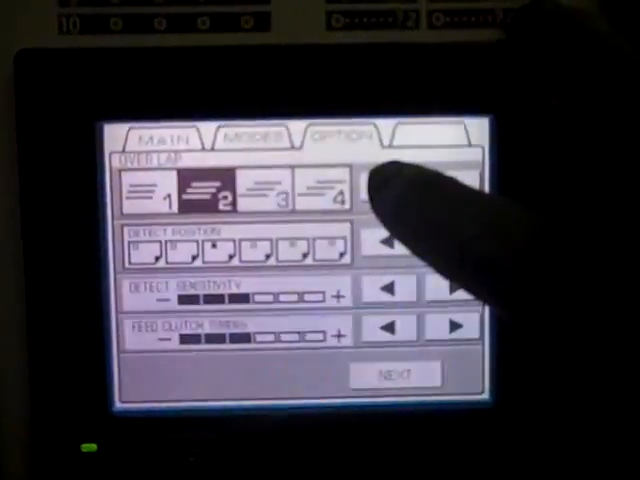